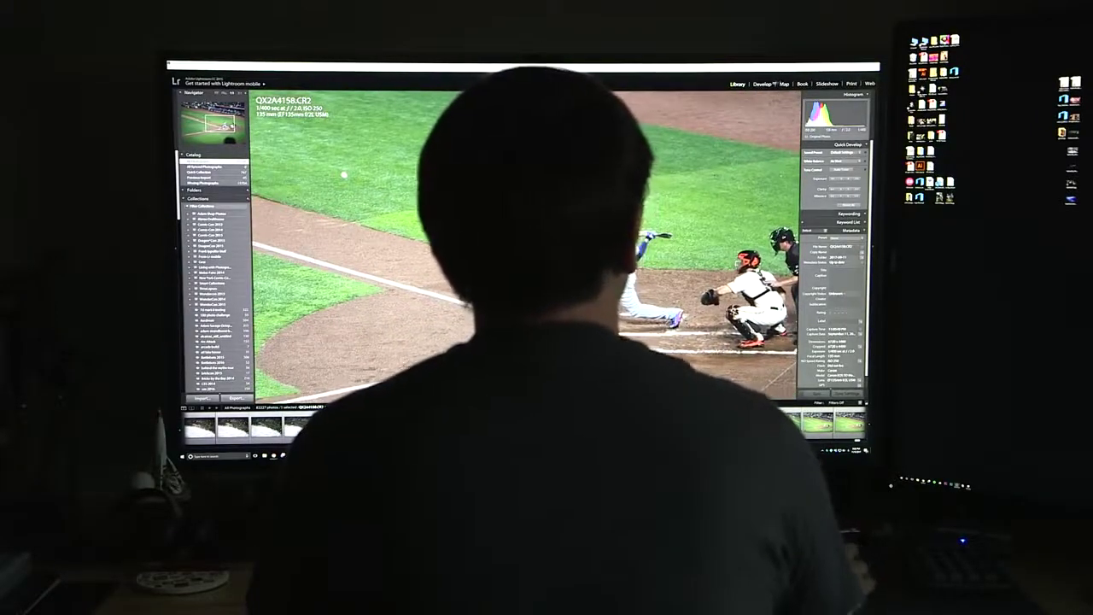
Switch the catcher-at-home-plate baseball photo from Library into the Develop module
left_click(760, 84)
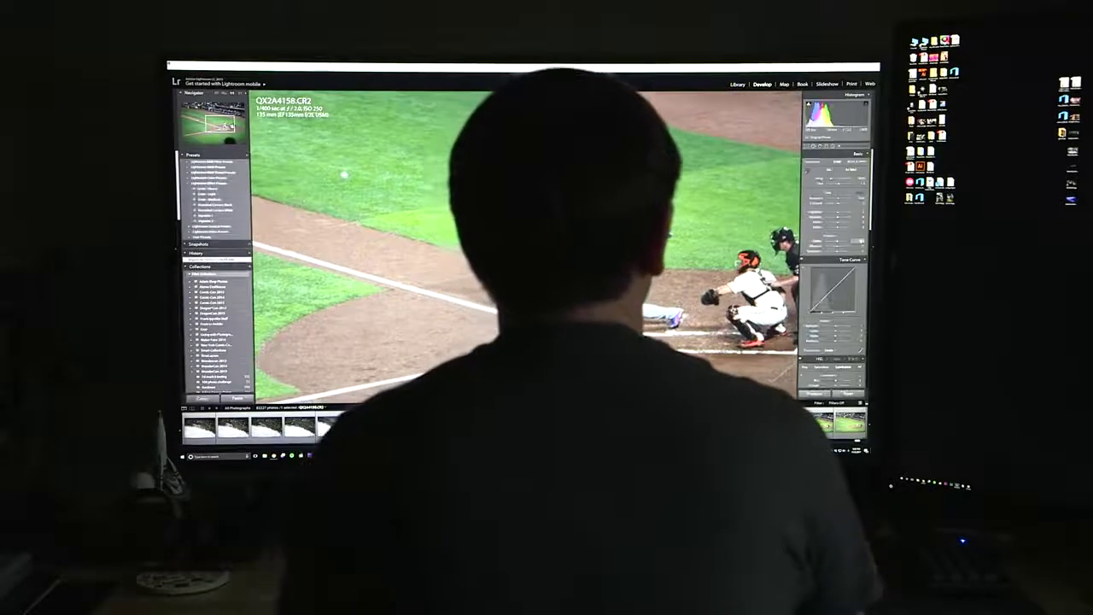